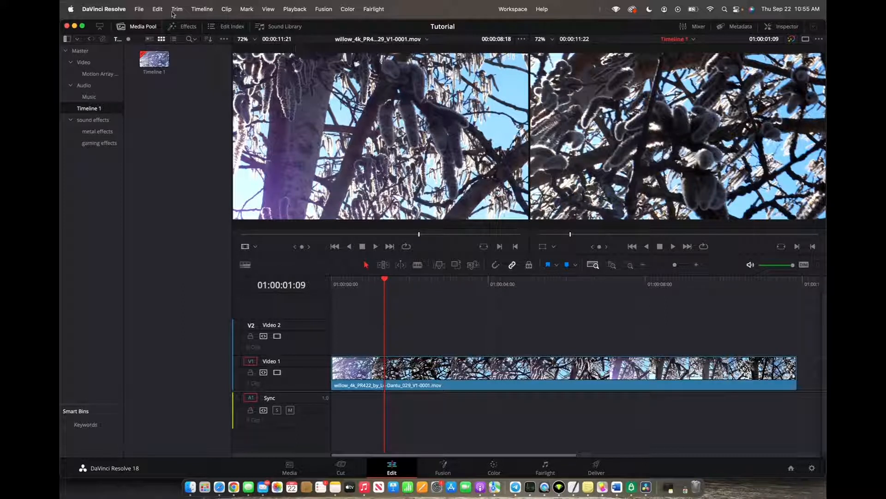
Choose New Timeline from the File menu to start Timeline 2
left_click(139, 9)
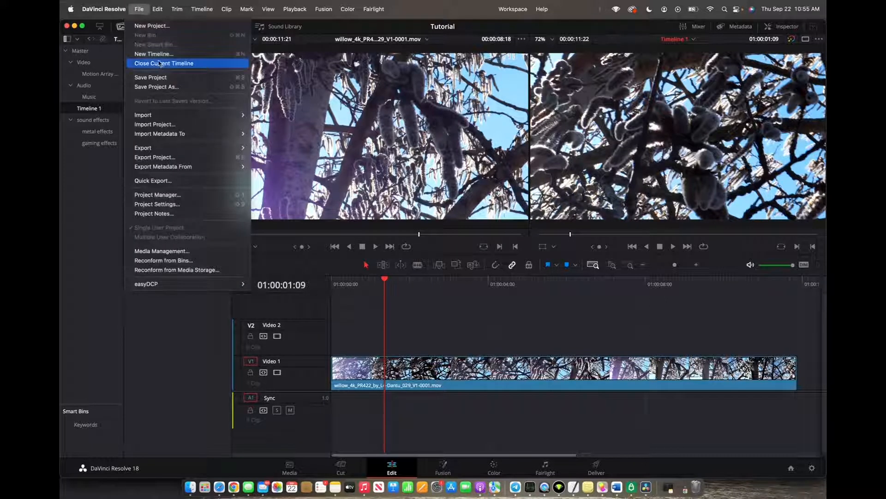
left_click(154, 53)
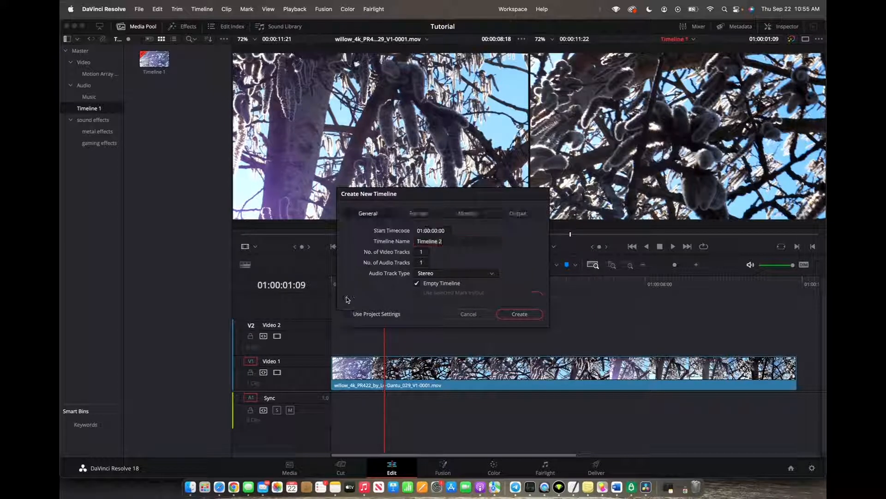
Set the timeline frame rate to 30 on the Format tab and create Timeline 2
left_click(418, 213)
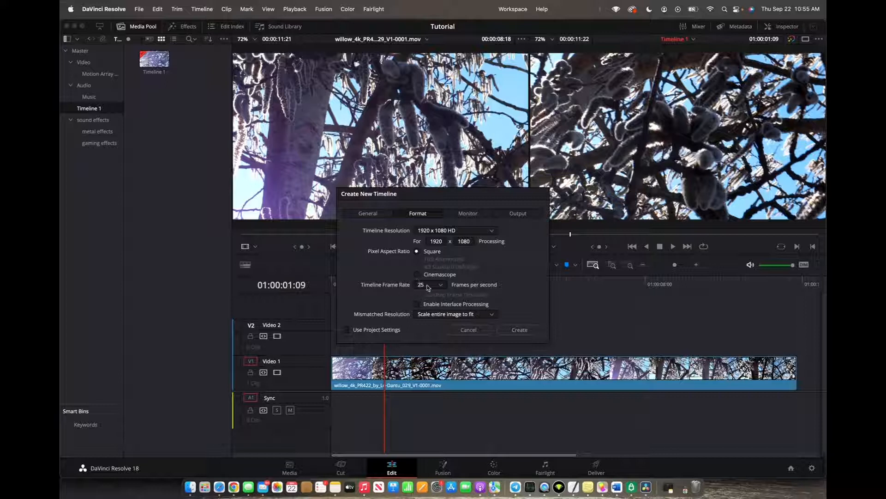
left_click(430, 284)
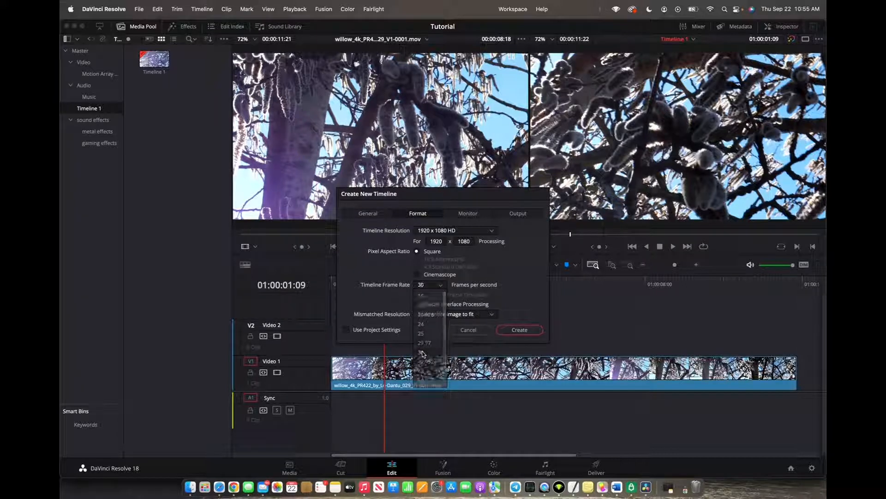
left_click(429, 284)
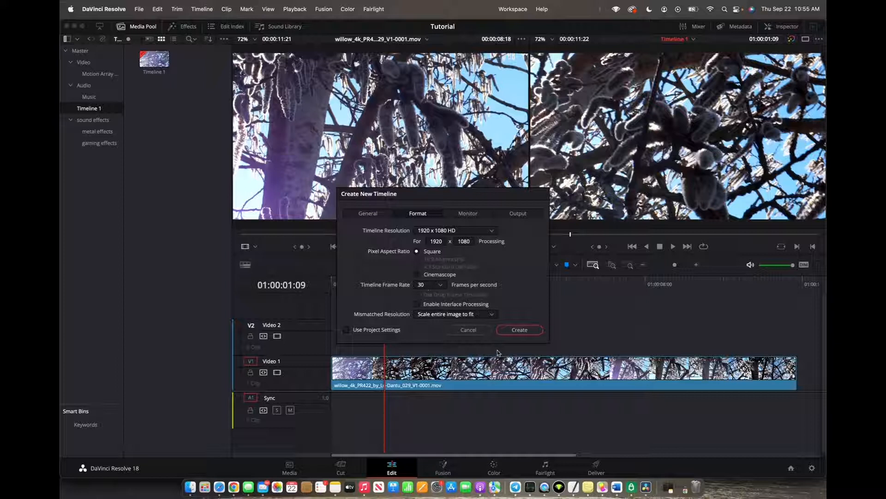
left_click(519, 329)
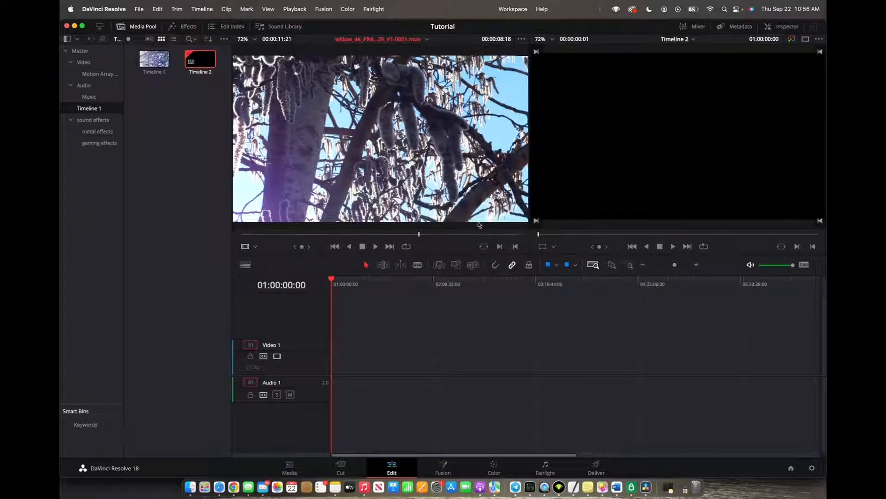
Open Timeline 1 to copy the willow clip, then return to Timeline 2
left_click(154, 61)
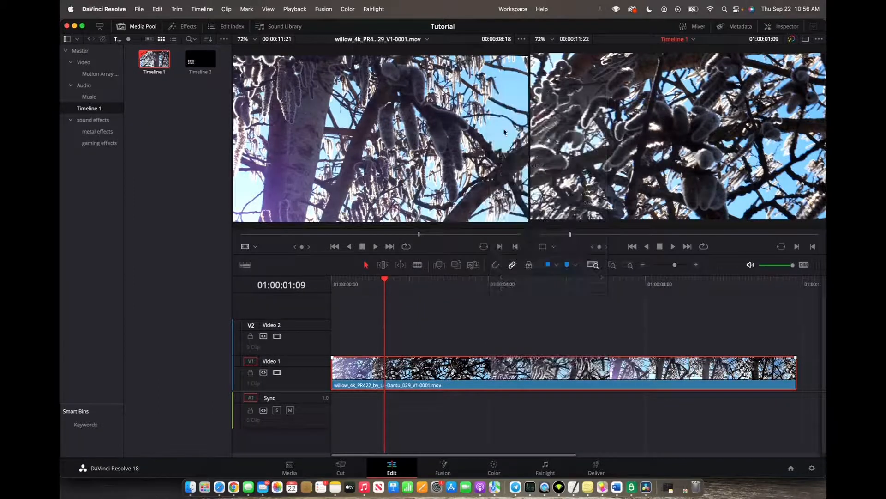
left_click(200, 61)
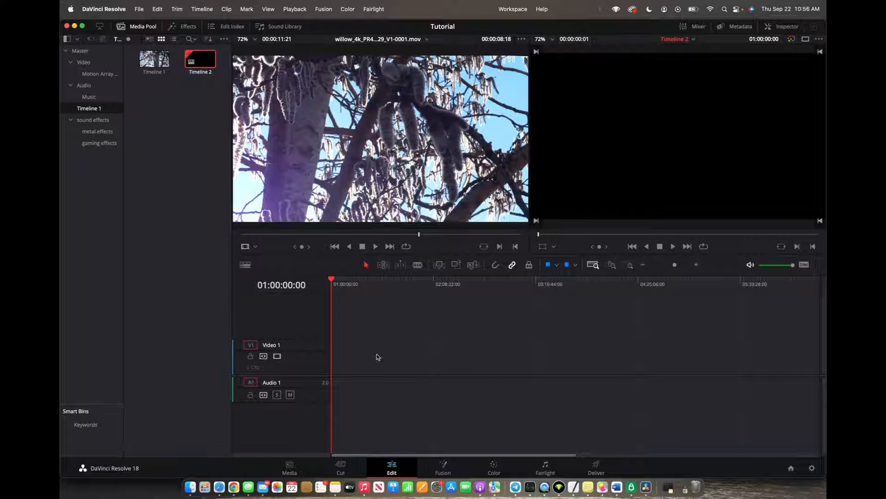
Paste the copied willow clip onto Timeline 2's empty Video 1 track
right_click(378, 357)
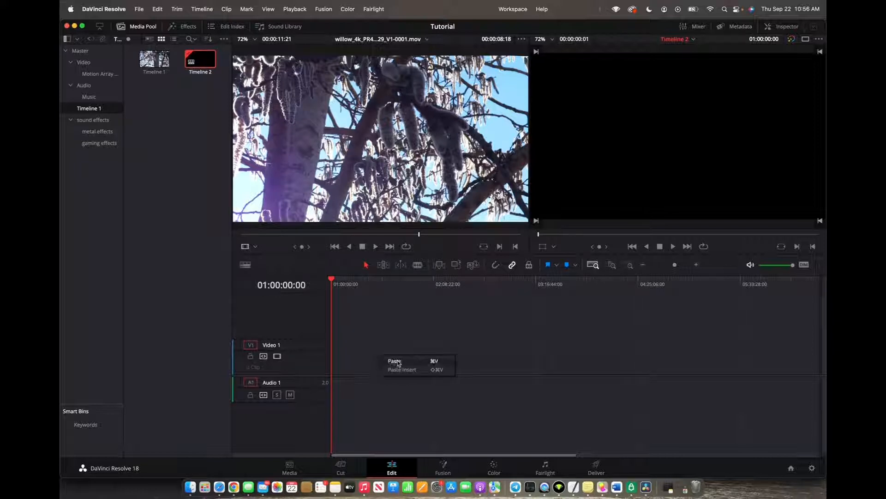
left_click(394, 361)
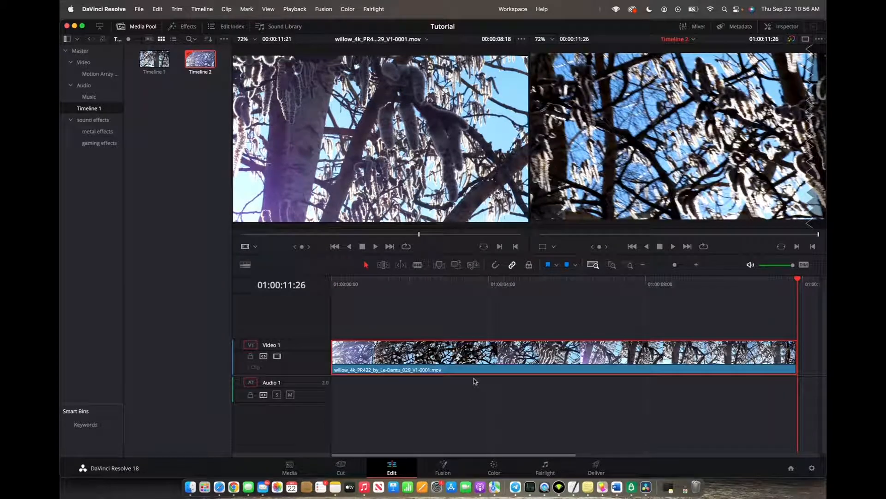